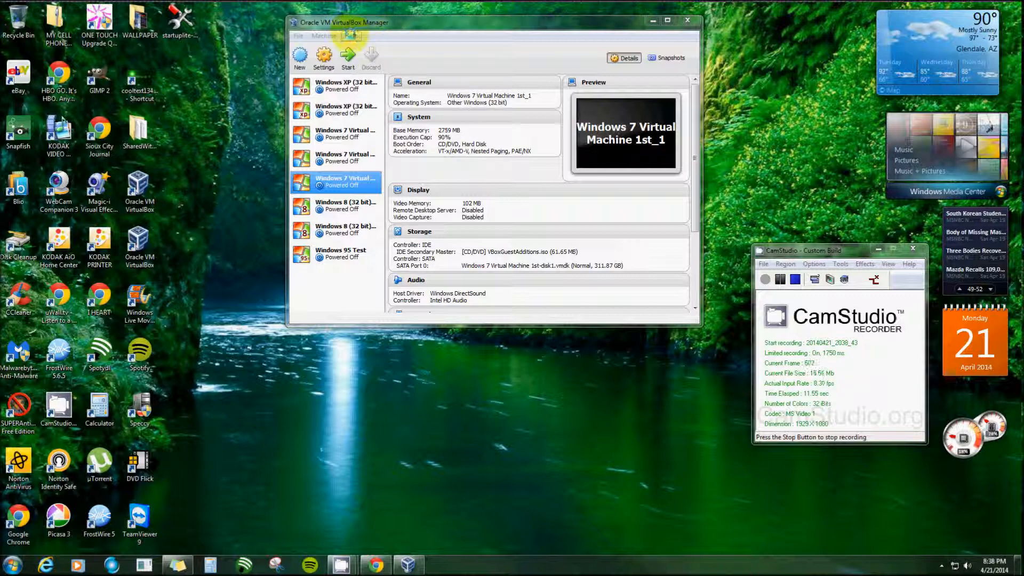
Reach virtualbox.org via Help > About and view the 4.3.10 downloads page with the Extension Pack links.
click(350, 36)
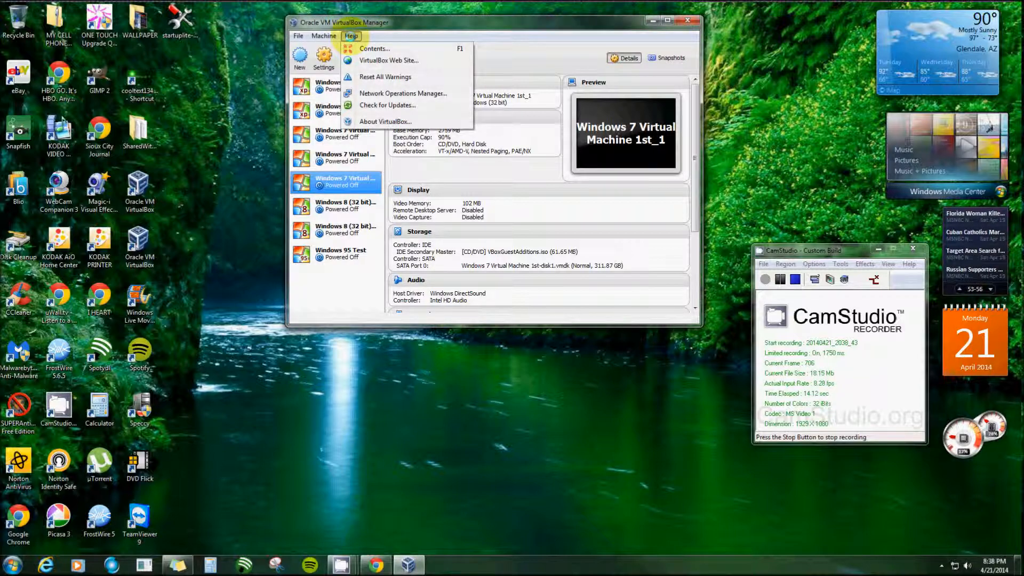
mouse_move(388, 59)
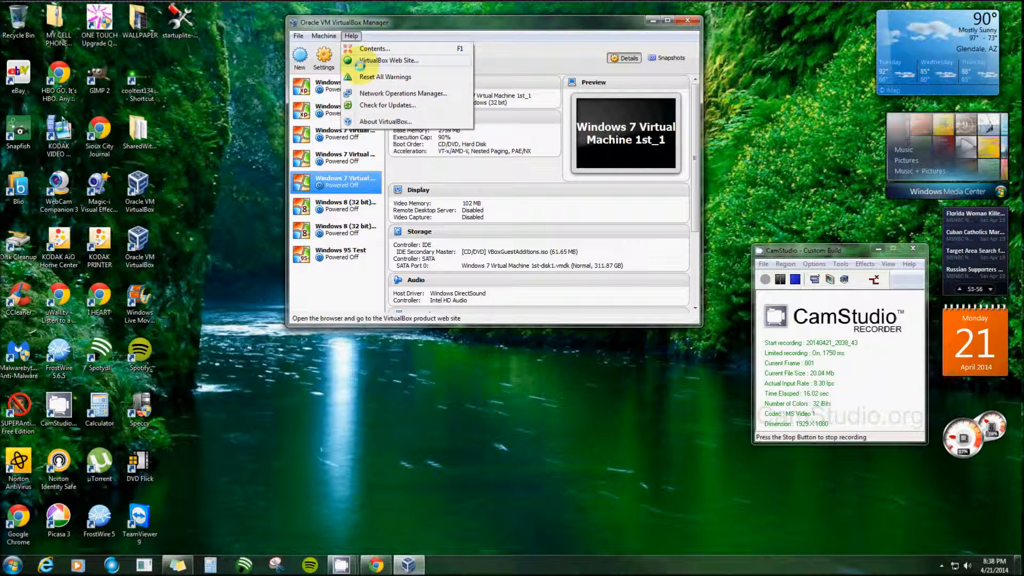
mouse_move(385, 105)
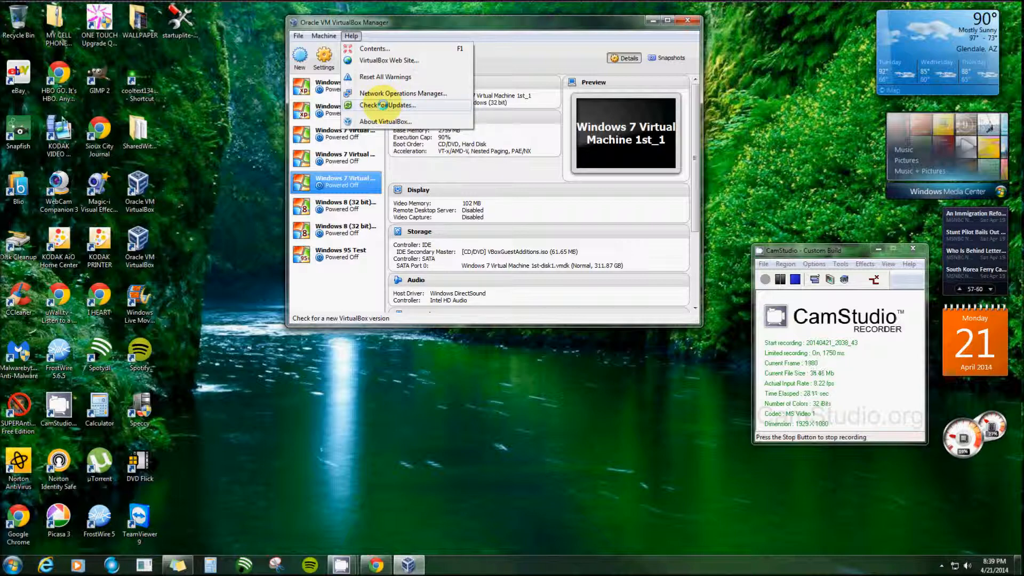
mouse_move(376, 122)
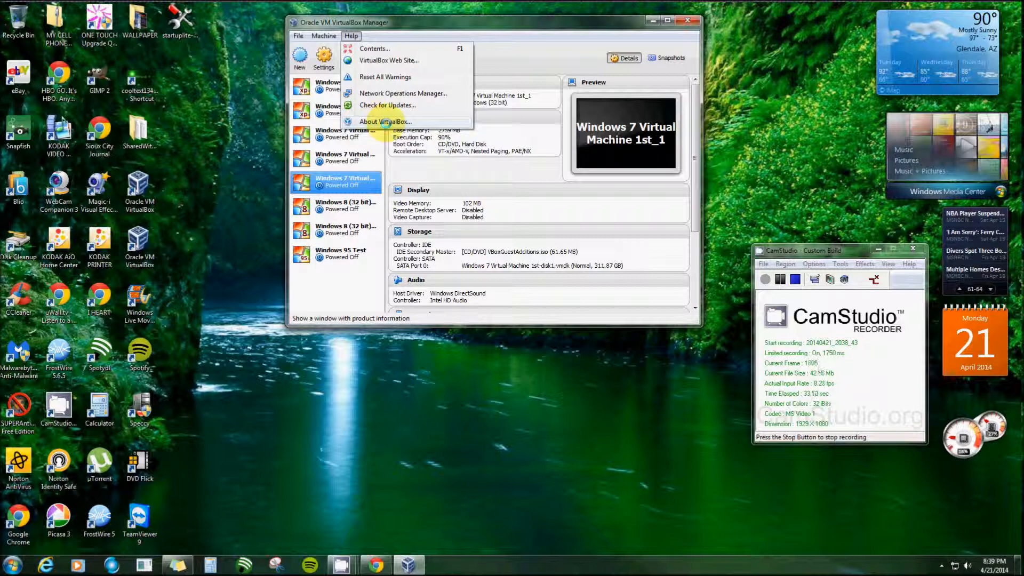
click(383, 120)
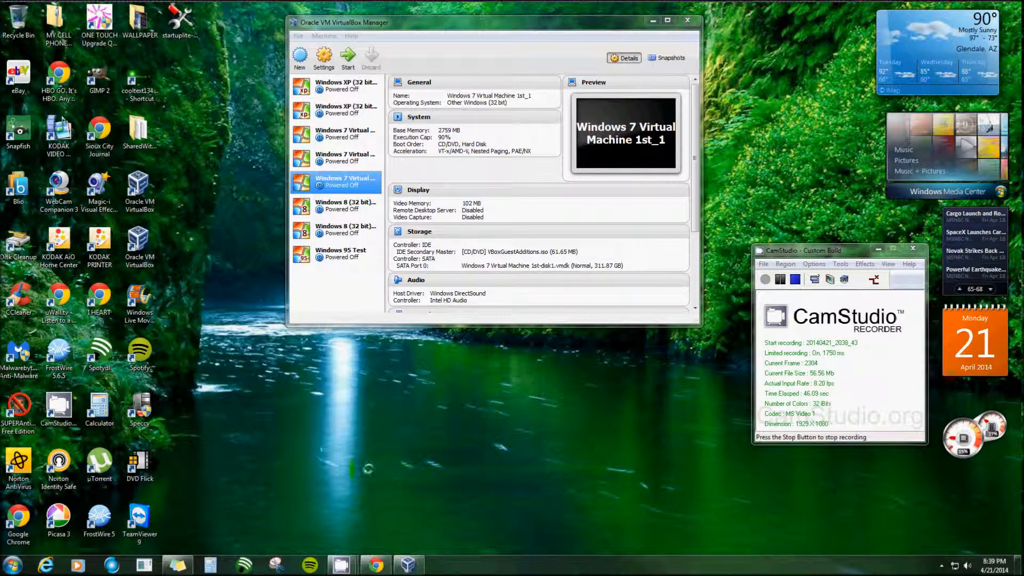
click(378, 564)
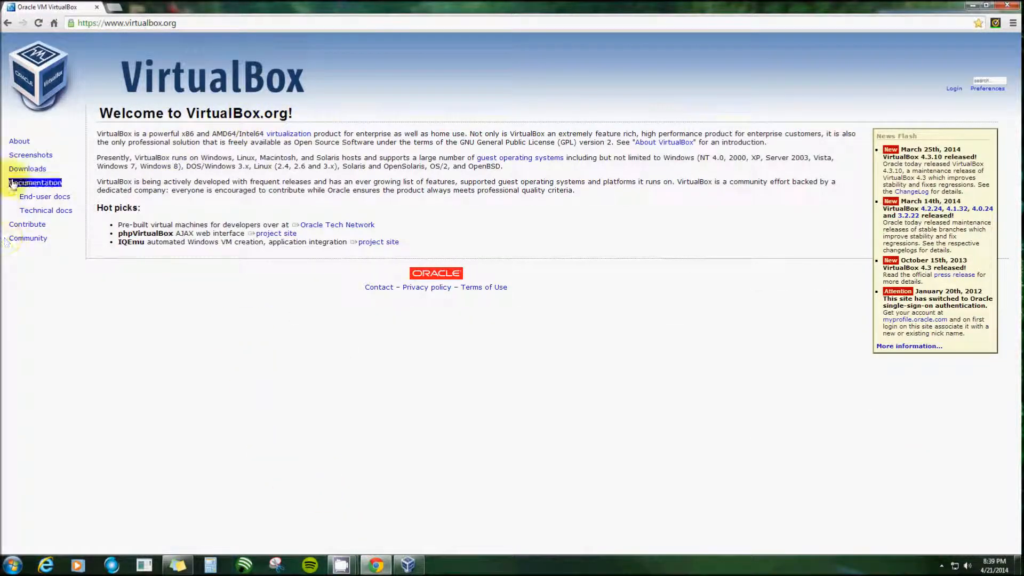
mouse_move(34, 175)
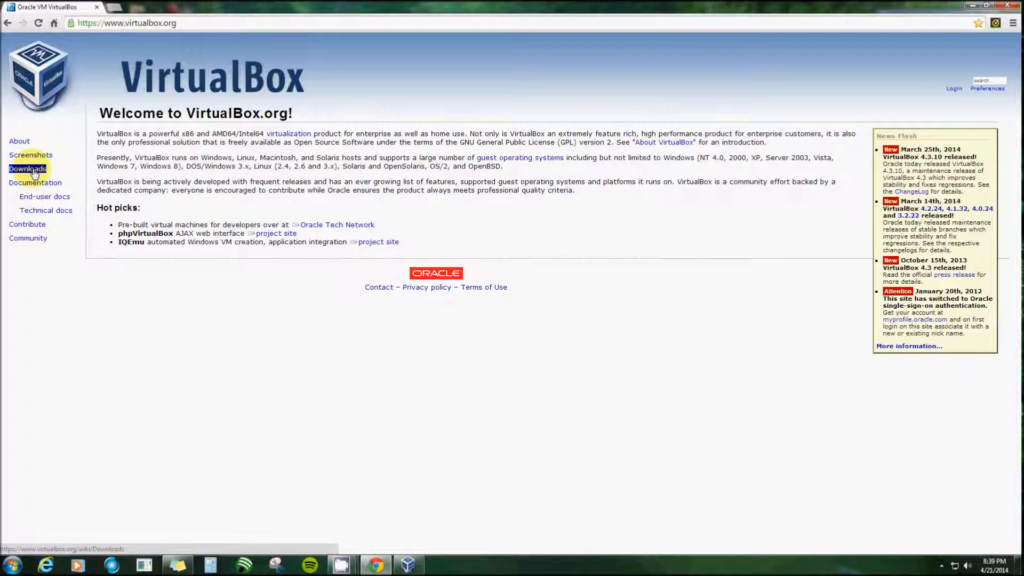
click(26, 168)
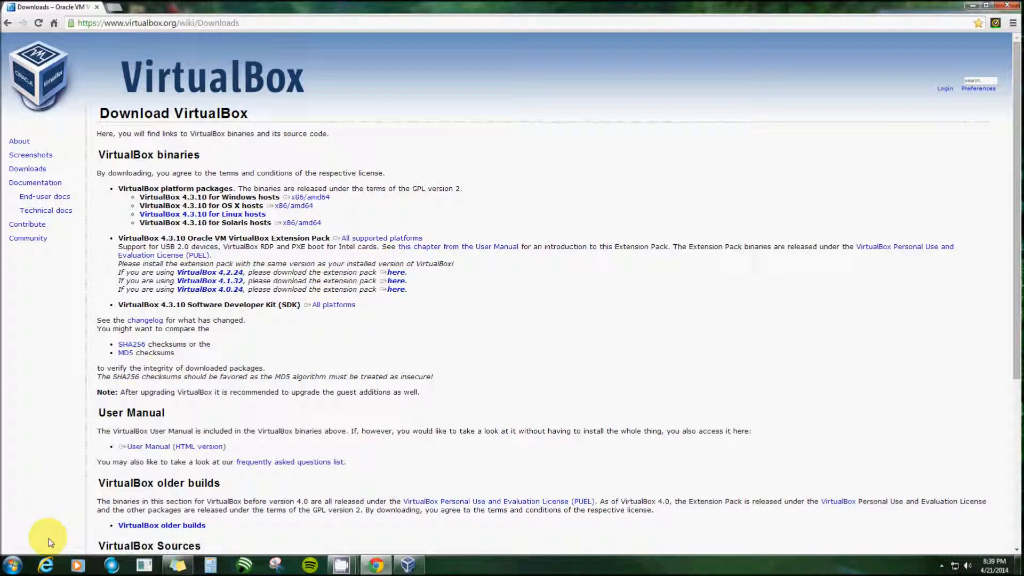
mouse_move(62, 546)
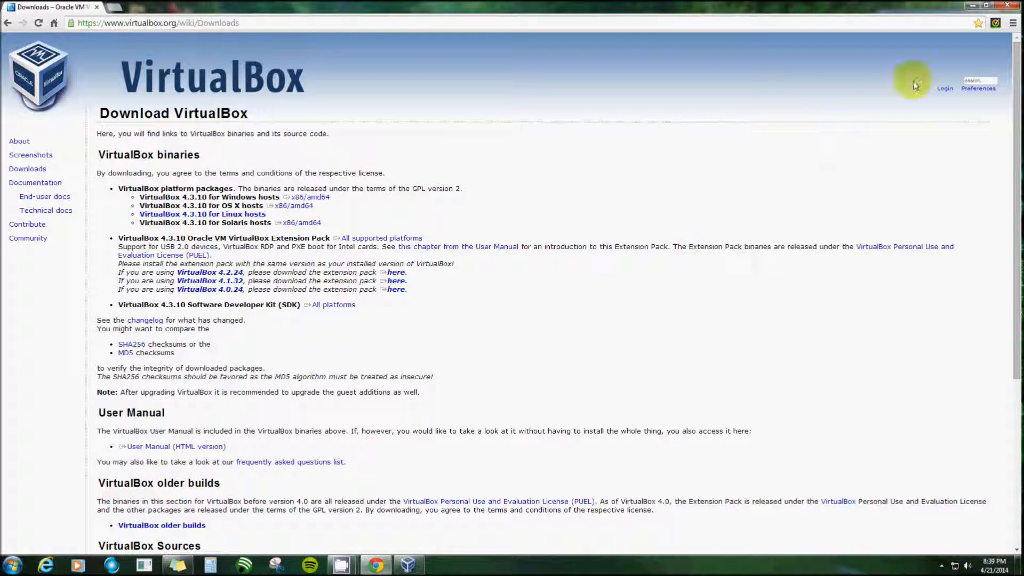
mouse_move(674, 320)
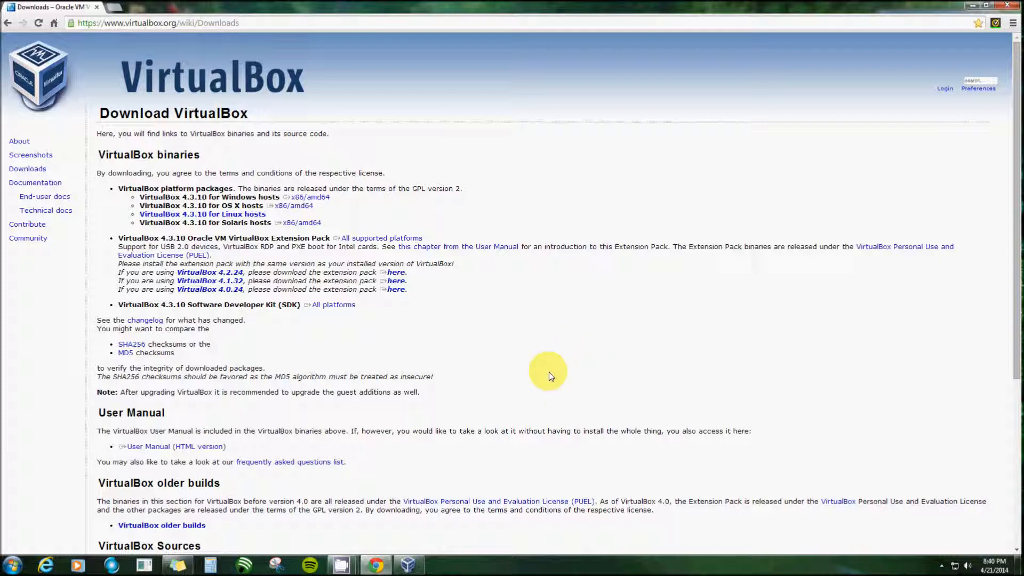
mouse_move(544, 335)
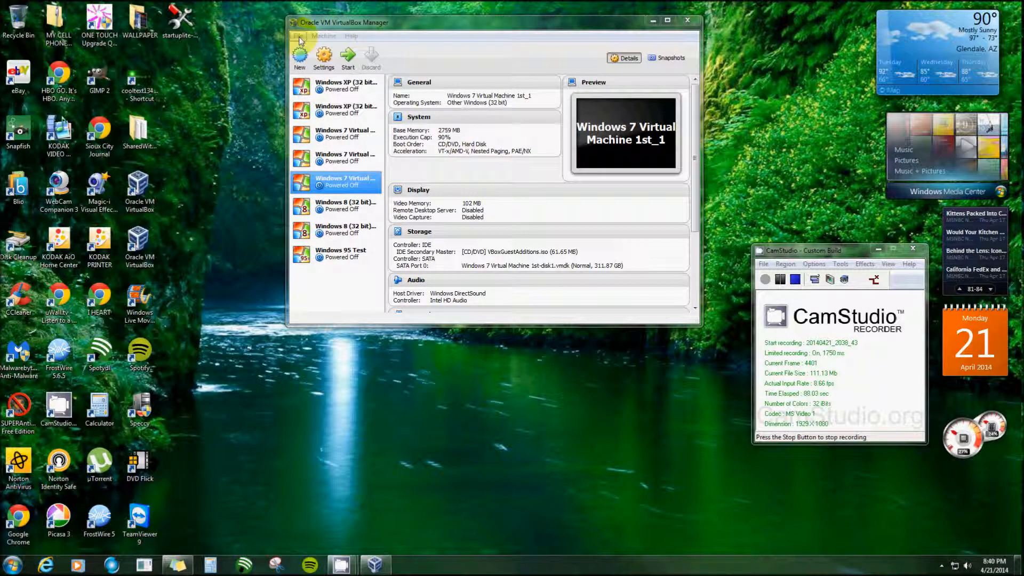
Show the Extensions page of File > Preferences, whose extension package list is empty.
click(298, 36)
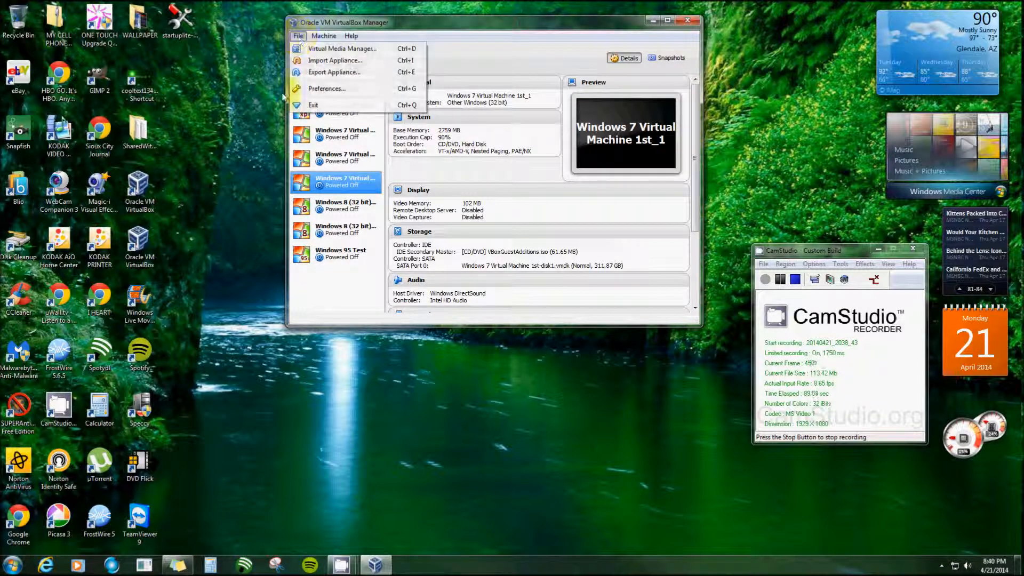
click(326, 89)
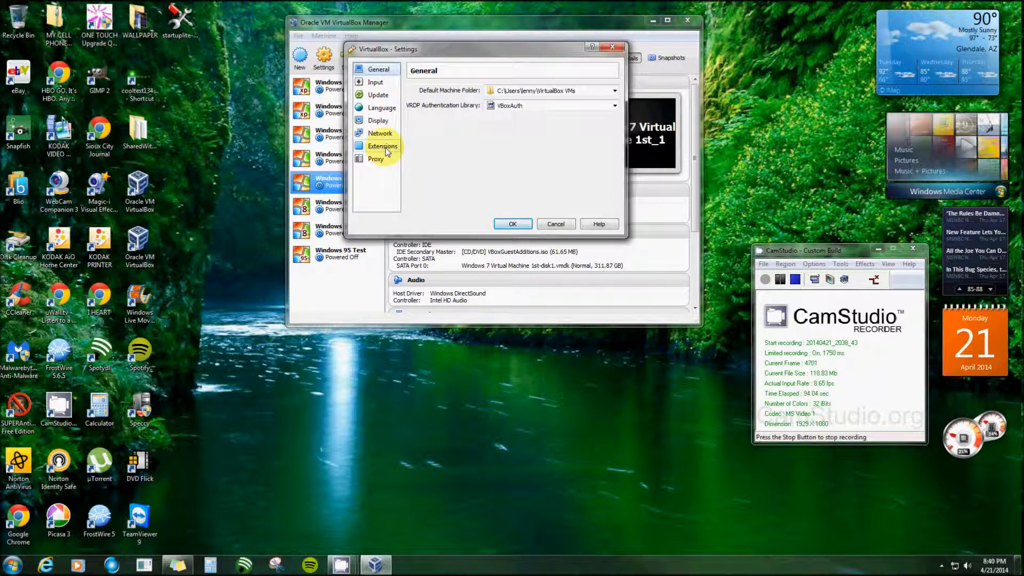
click(381, 145)
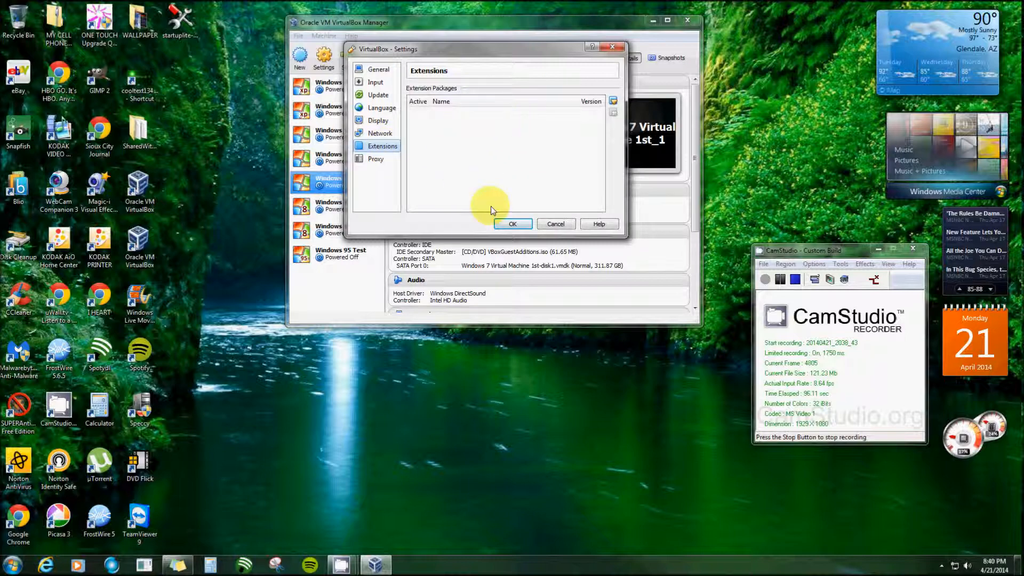
mouse_move(519, 128)
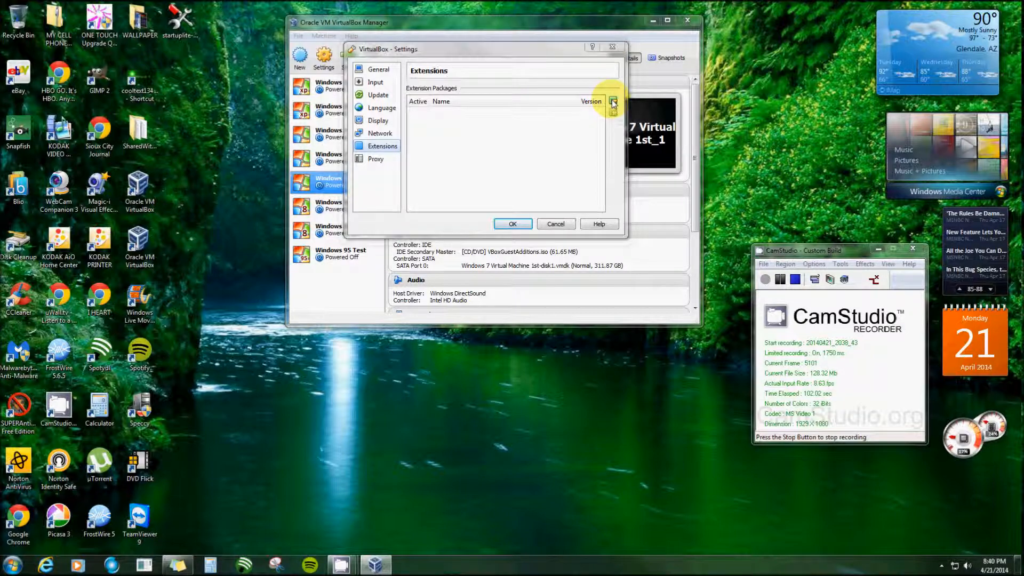
Add a package by choosing the downloaded Oracle_VM_VirtualBox_Extension_Pack 4.3.10 .vbox-extpack file.
click(613, 102)
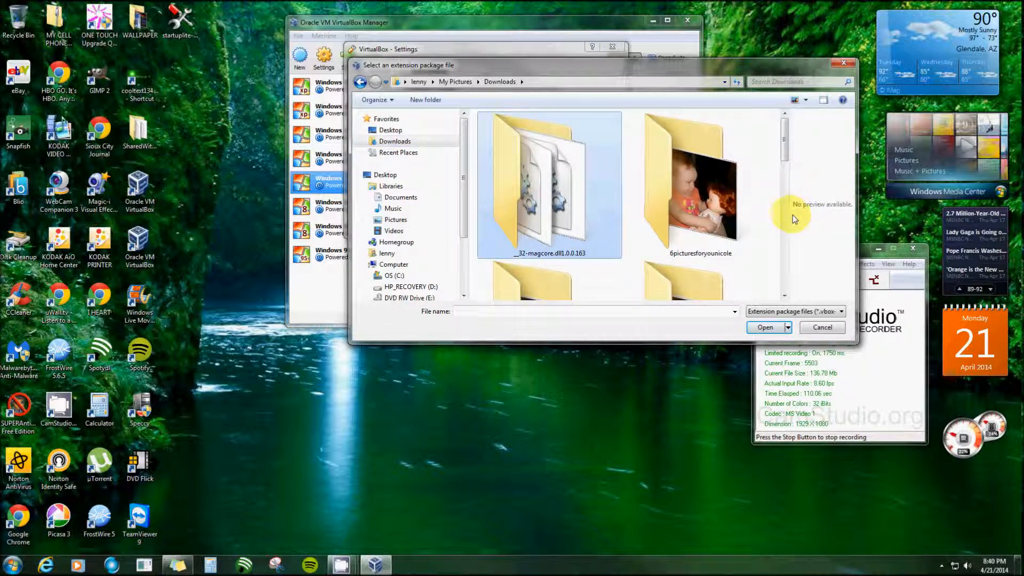
scroll(down, 3)
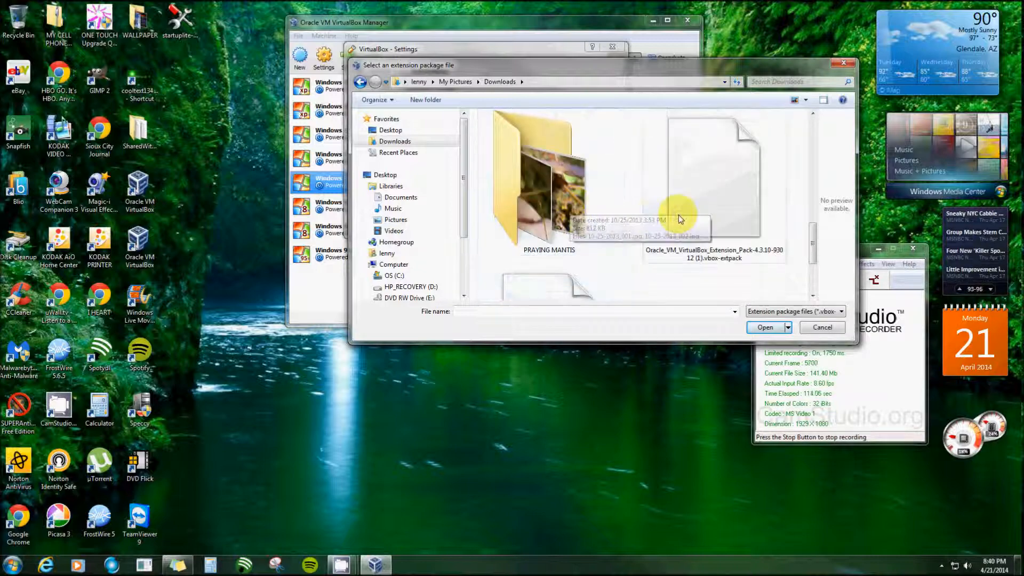
click(715, 181)
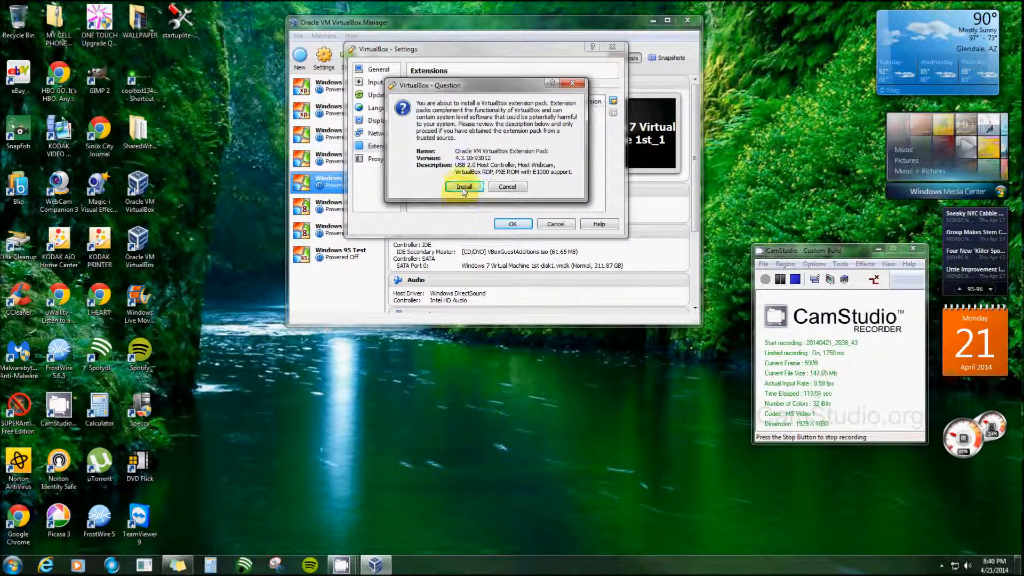
Confirm Install and agree to the Extension Pack license after scrolling through it.
click(464, 187)
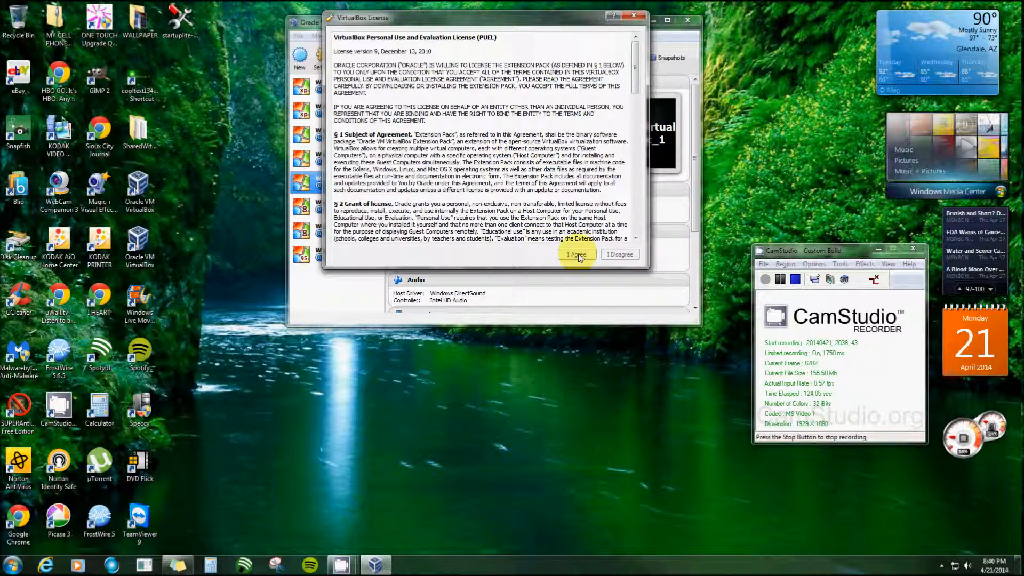
scroll(down, 3)
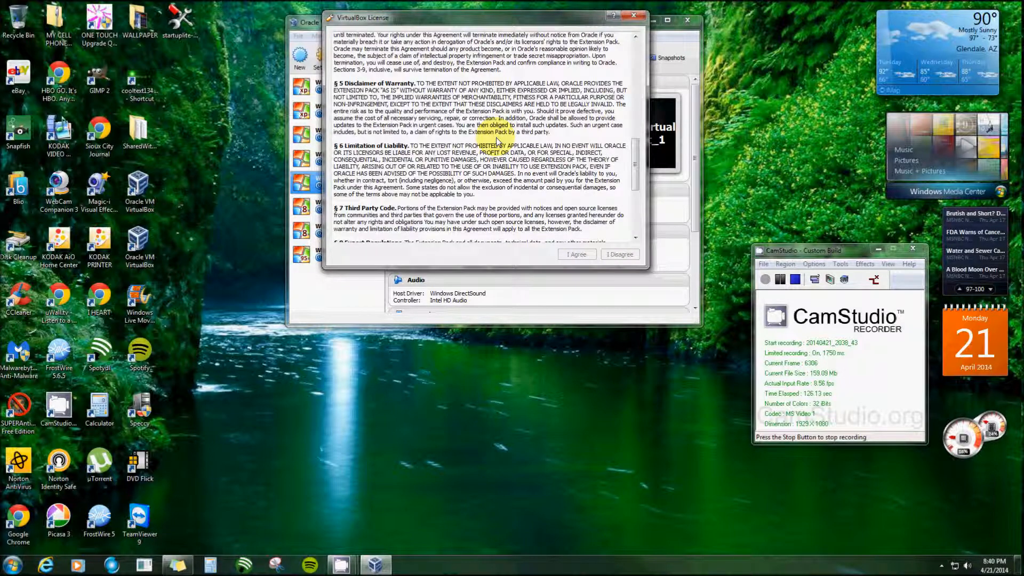
scroll(down, 3)
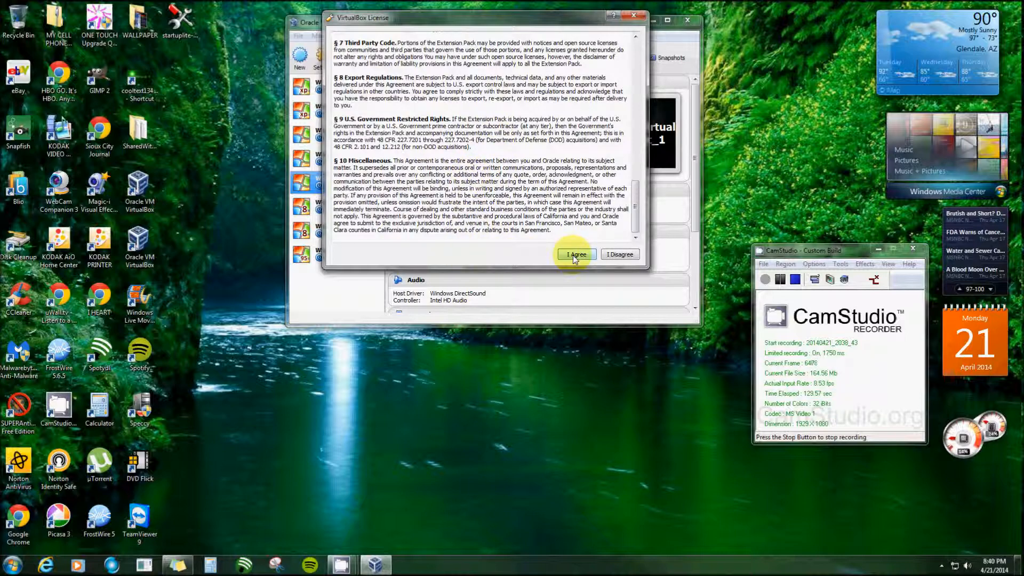
click(576, 254)
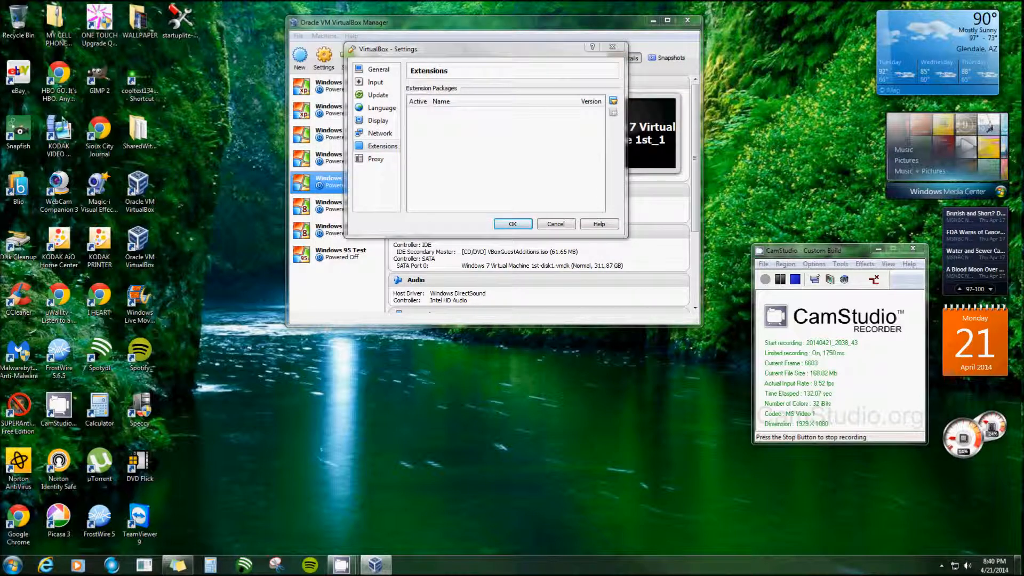
Acknowledge the successful installation, leaving the Extension Pack listed active, and close the preferences with OK.
click(613, 100)
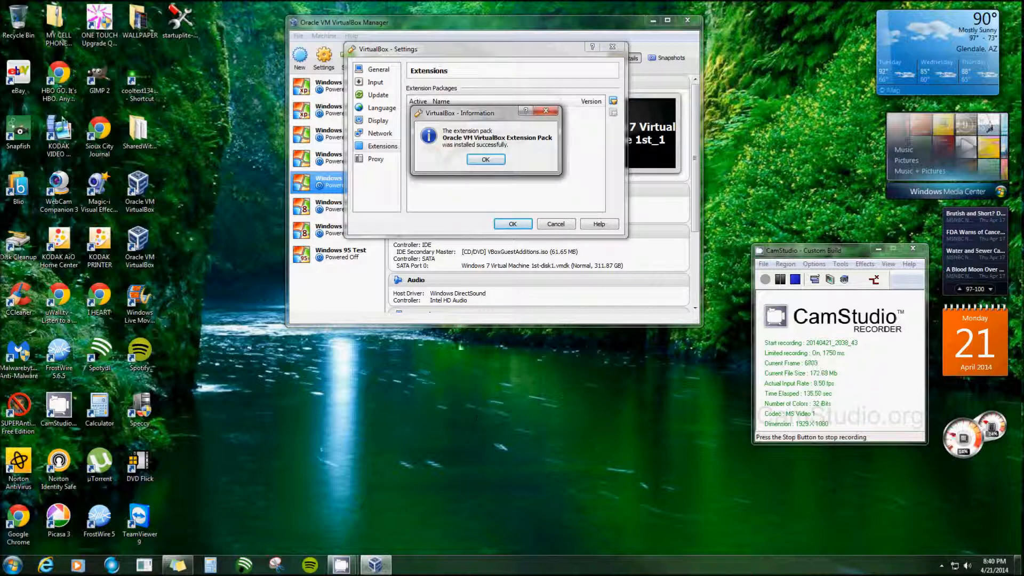
click(486, 159)
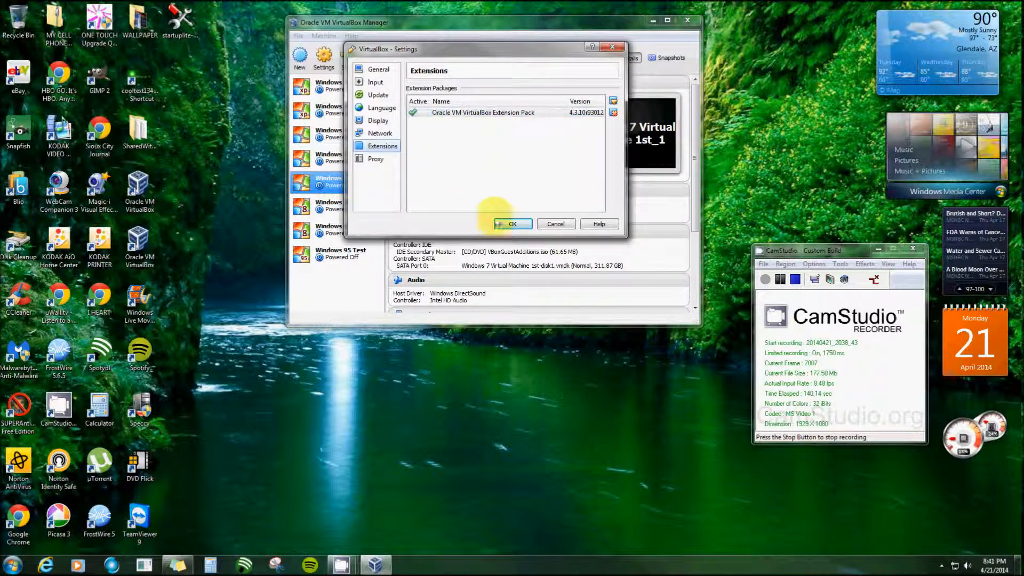
click(512, 224)
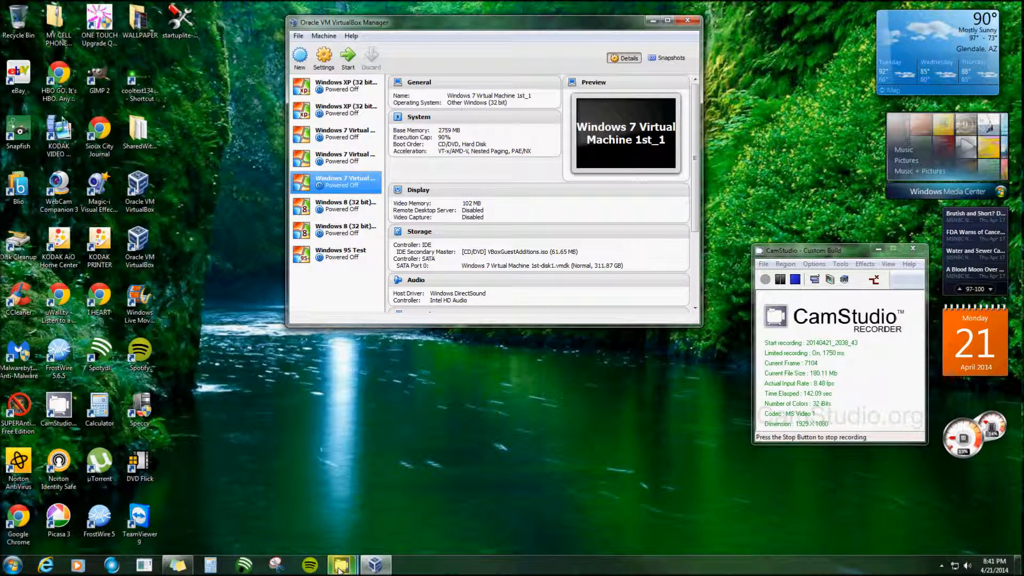